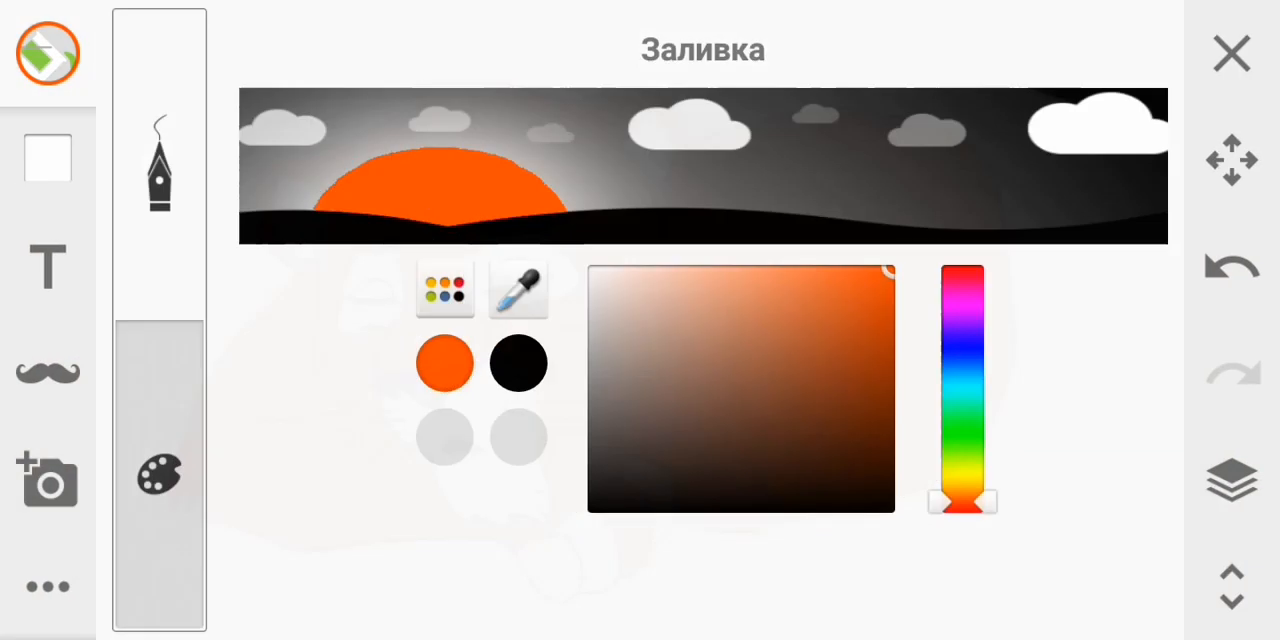
# Step: Choose a dark brown fill colour and switch to the Marker at 3 px
pyautogui.click(1231, 53)
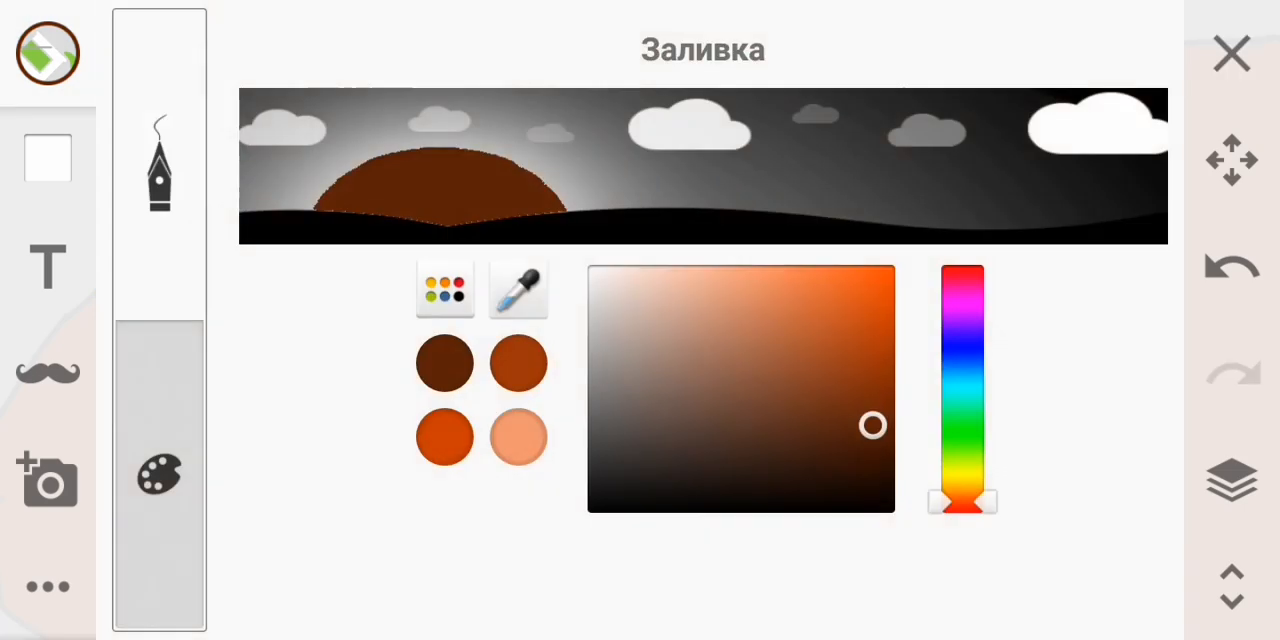
pyautogui.click(1231, 53)
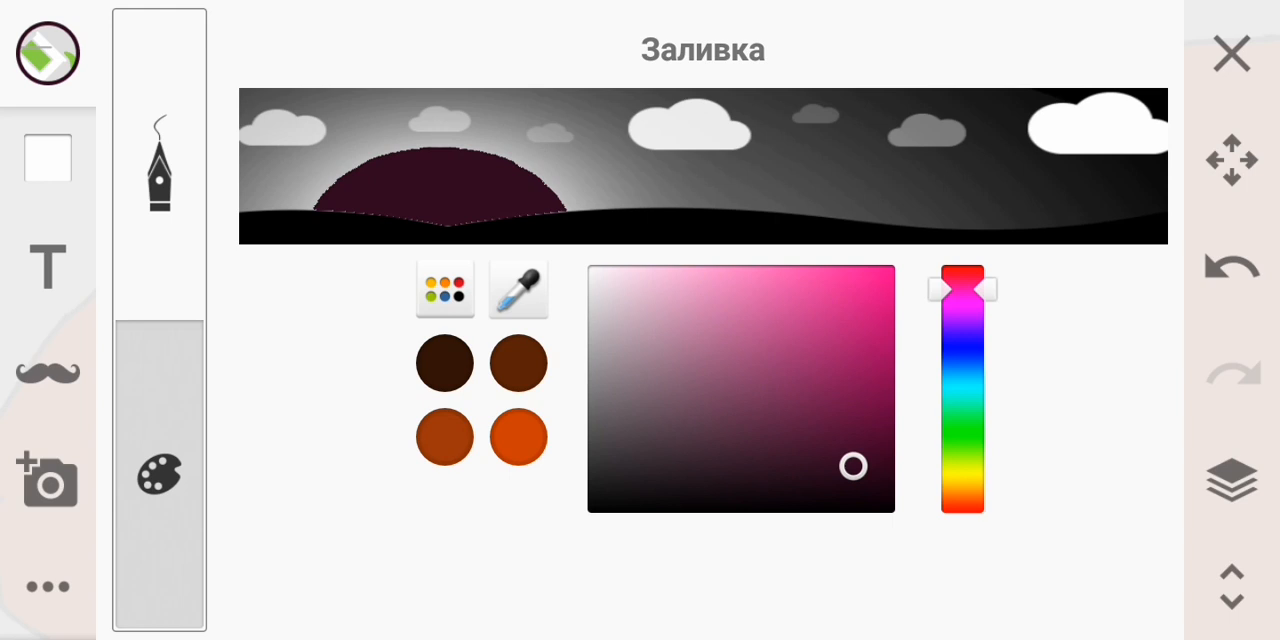
pyautogui.click(1231, 52)
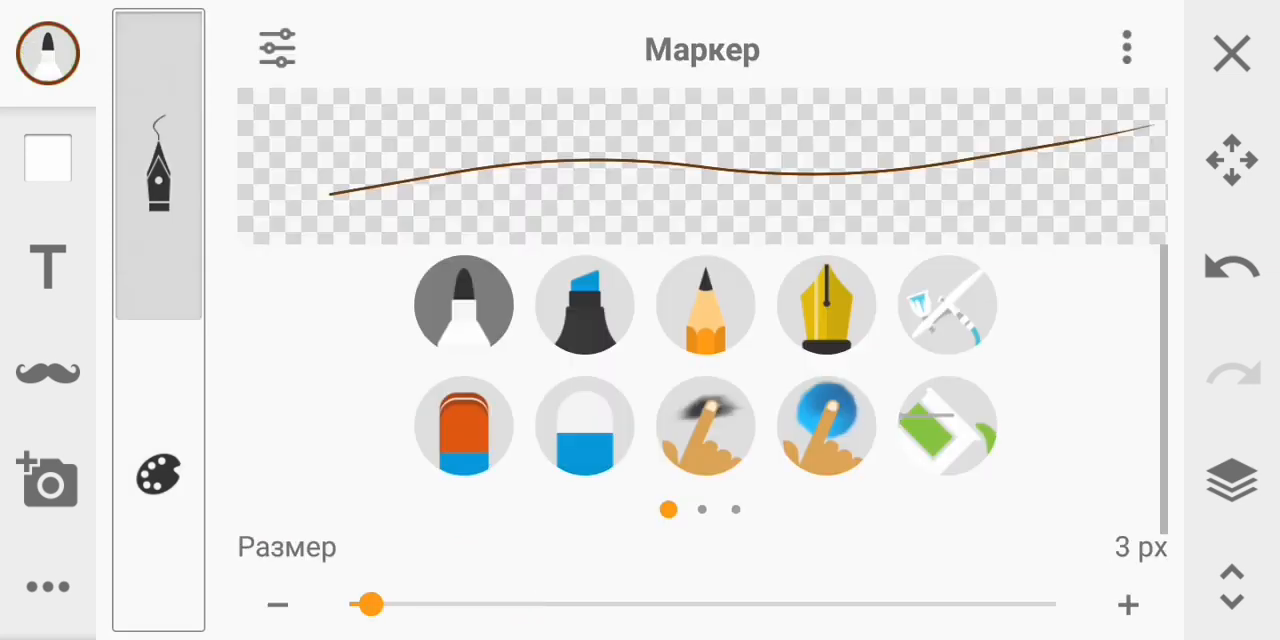
# Step: Draw a horizon line on a new layer and hide the lion layer for filling the ground brown
pyautogui.click(1231, 481)
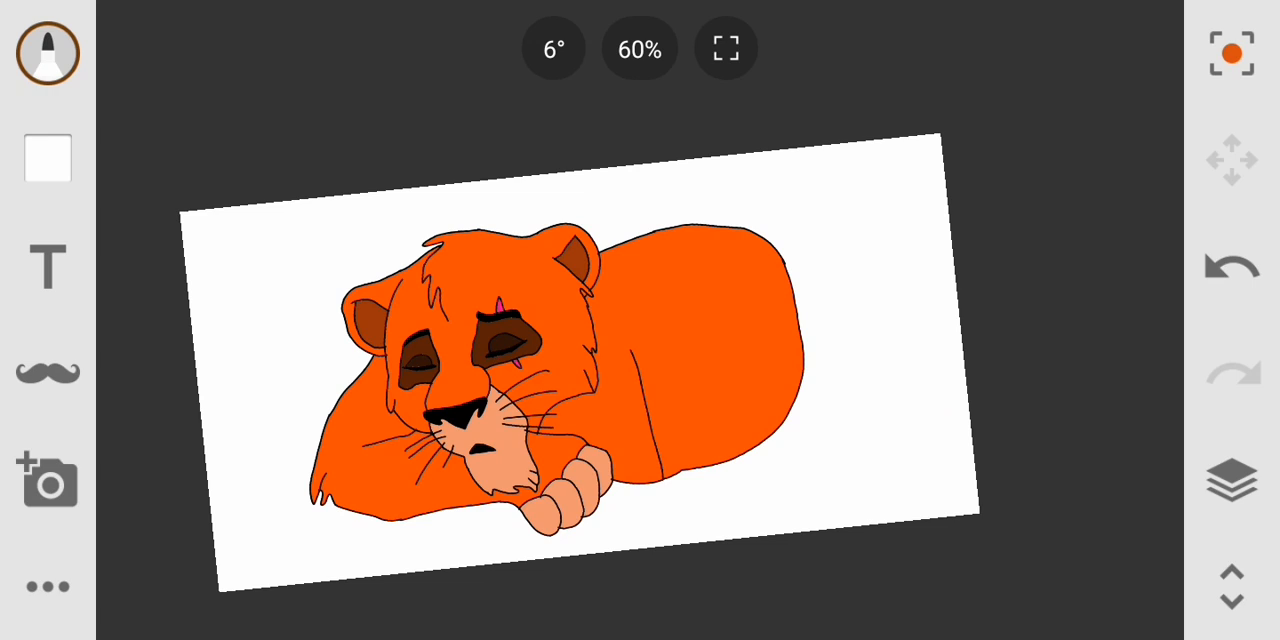
pyautogui.click(1231, 480)
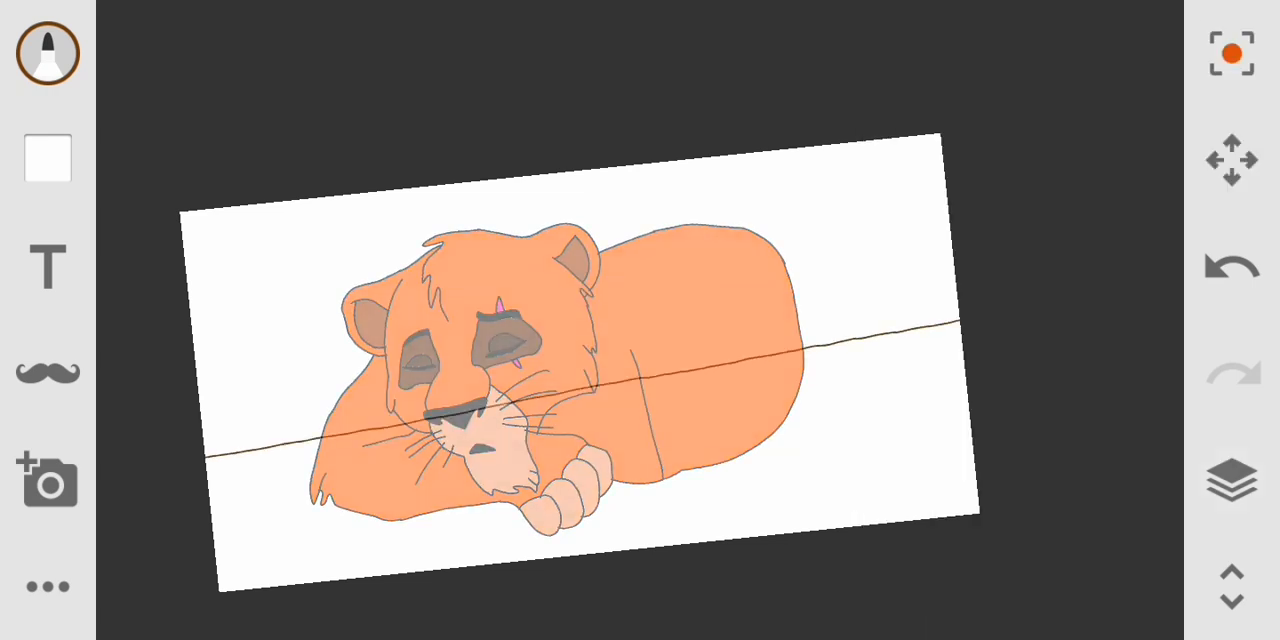
pyautogui.click(1231, 481)
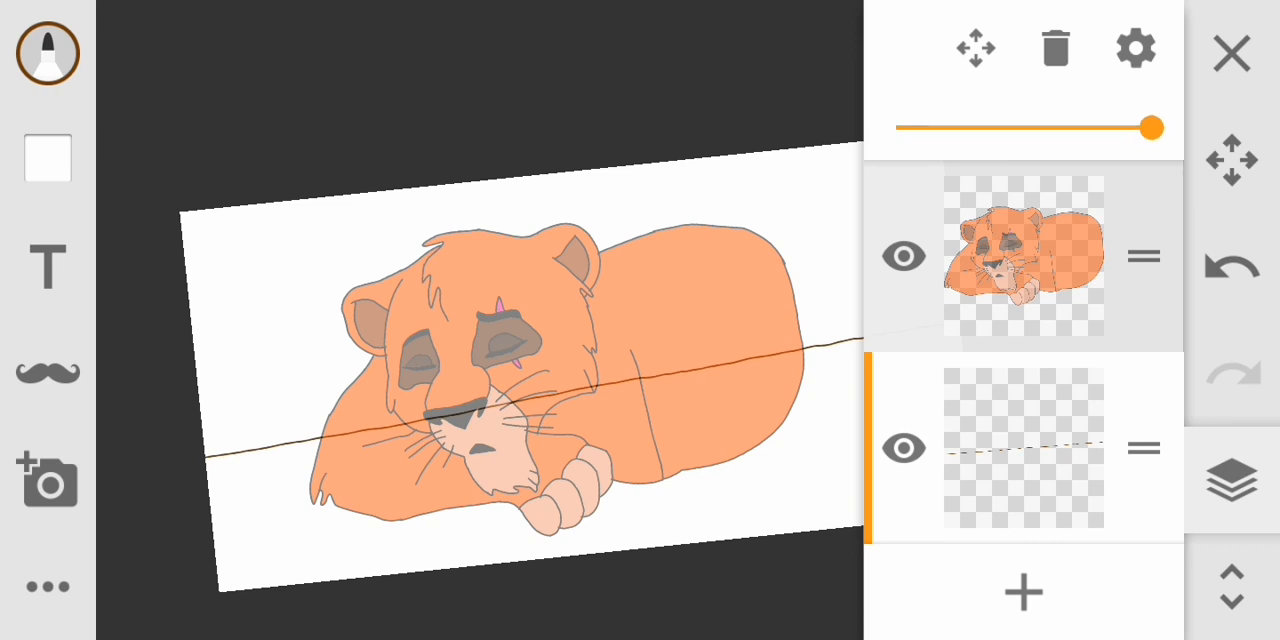
pyautogui.click(903, 256)
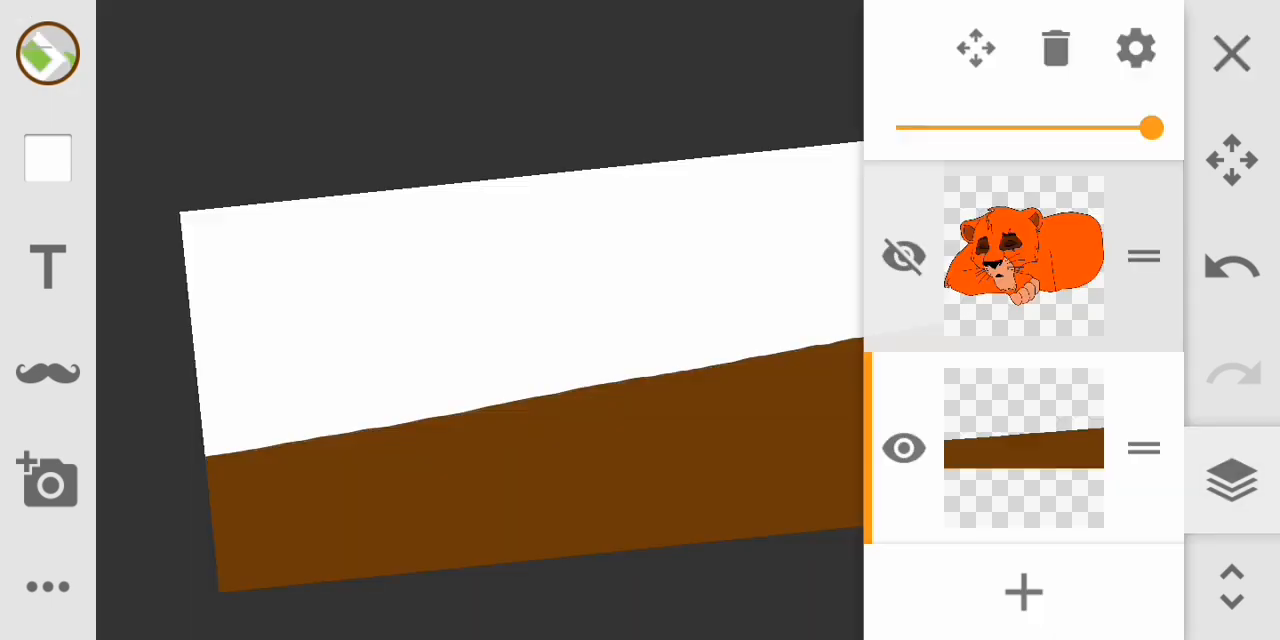
# Step: Unhide the lion layer so it lies on the brown ground
pyautogui.click(902, 256)
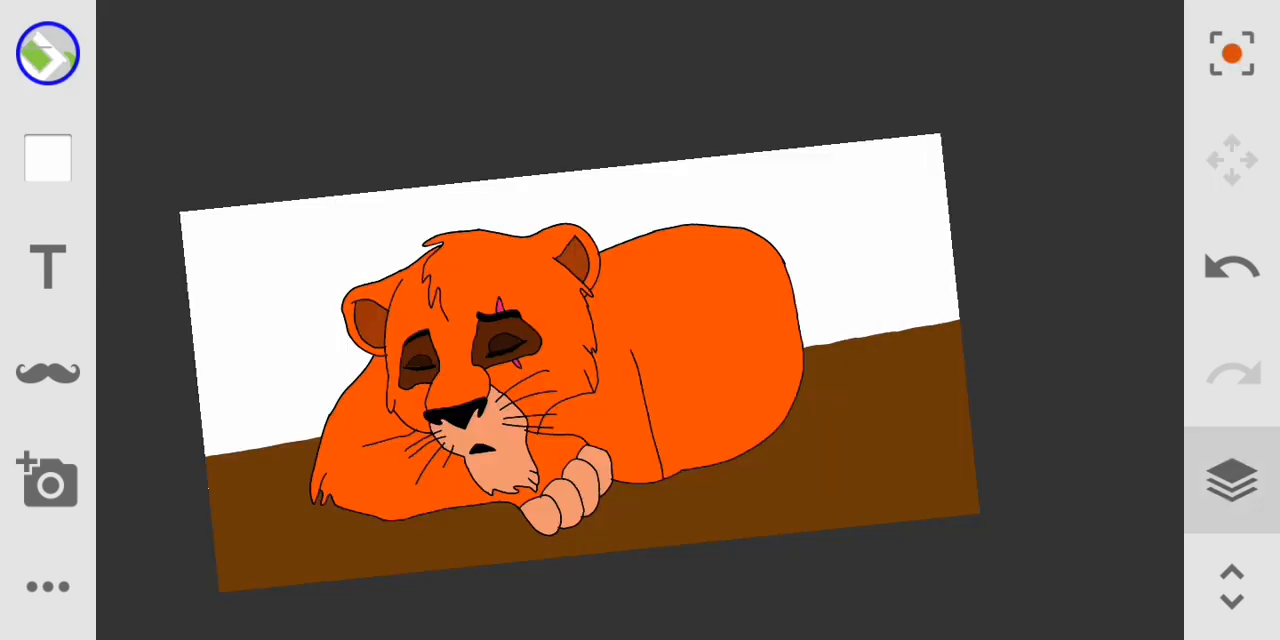
# Step: Scribble blue marker lines over the background layer and choose Fill with 25% tolerance
pyautogui.click(1231, 480)
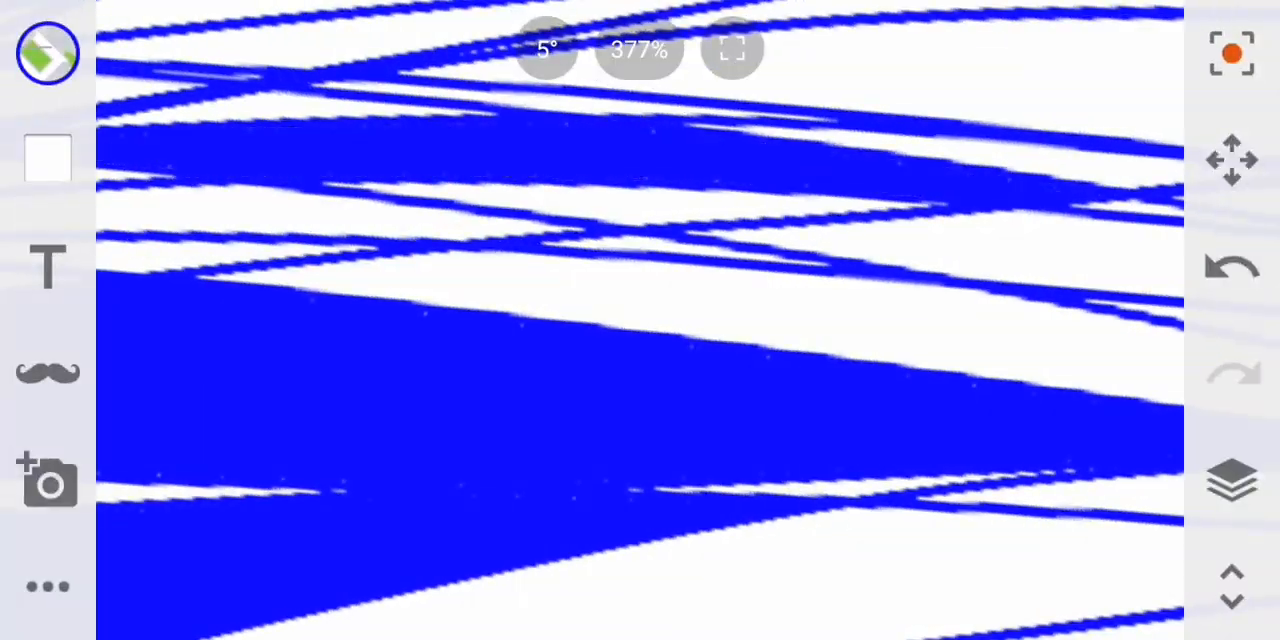
pyautogui.click(1231, 481)
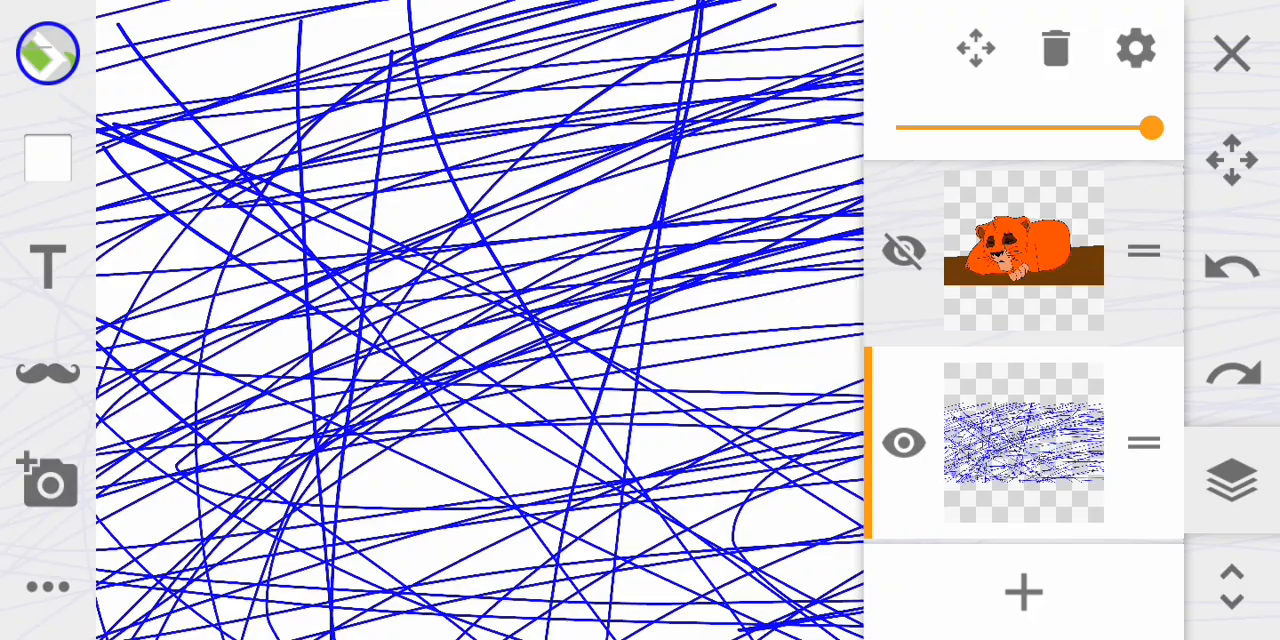
pyautogui.click(47, 53)
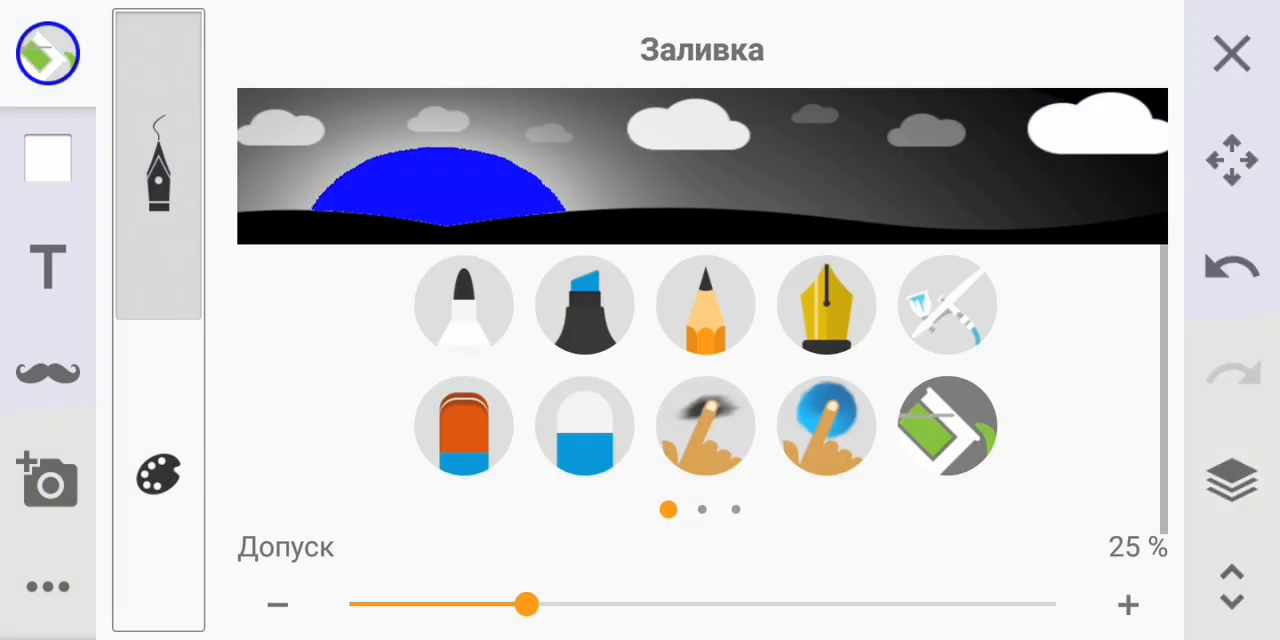
# Step: Fill the sky solid blue, then switch to the Marker with white colour
pyautogui.click(1231, 52)
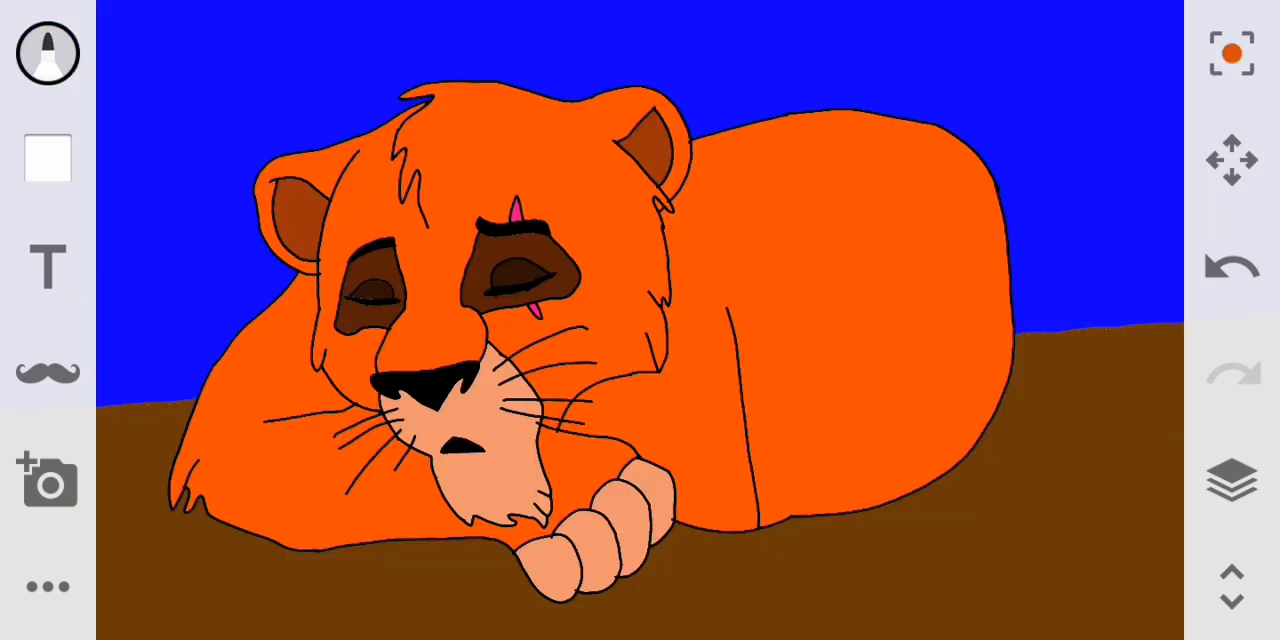
pyautogui.click(46, 53)
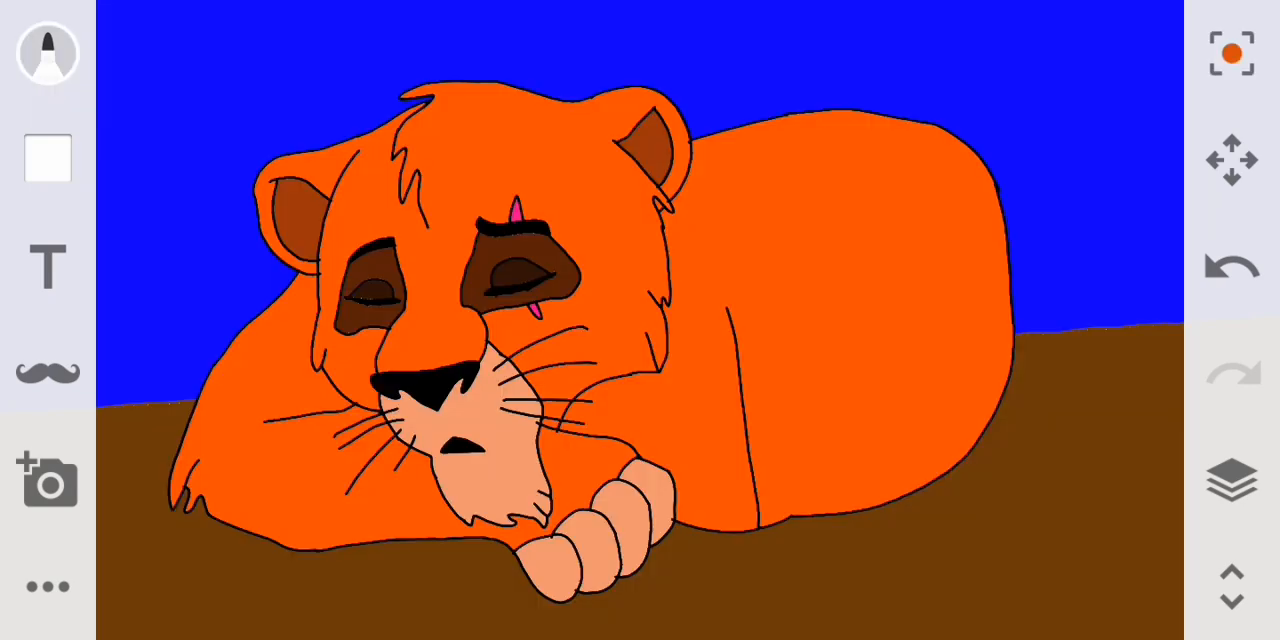
pyautogui.click(47, 52)
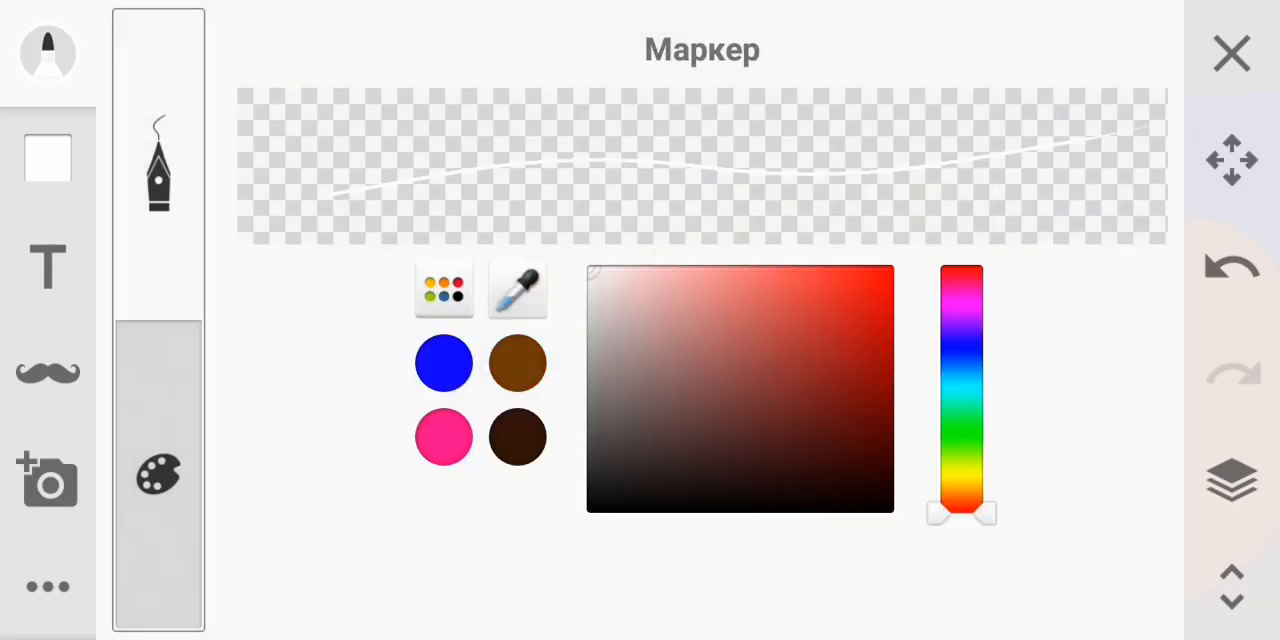
# Step: Lasso-select part of the blue sky and set the marker back to deep blue
pyautogui.click(1231, 52)
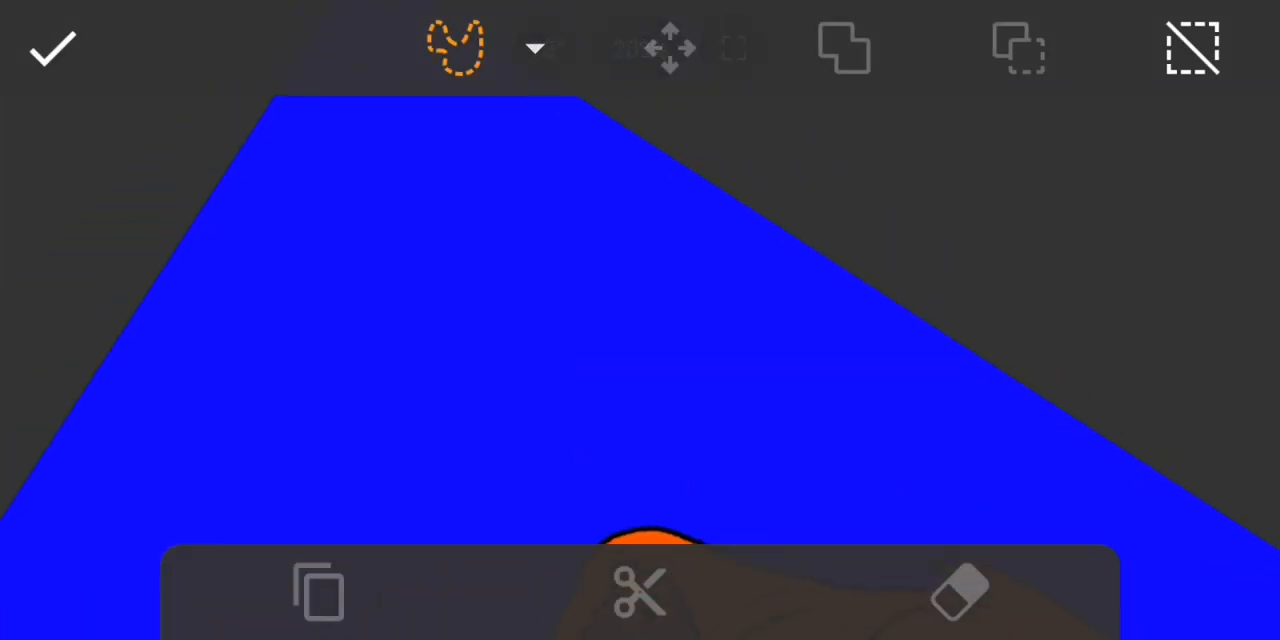
pyautogui.moveTo(490, 125); pyautogui.dragTo(460, 260)
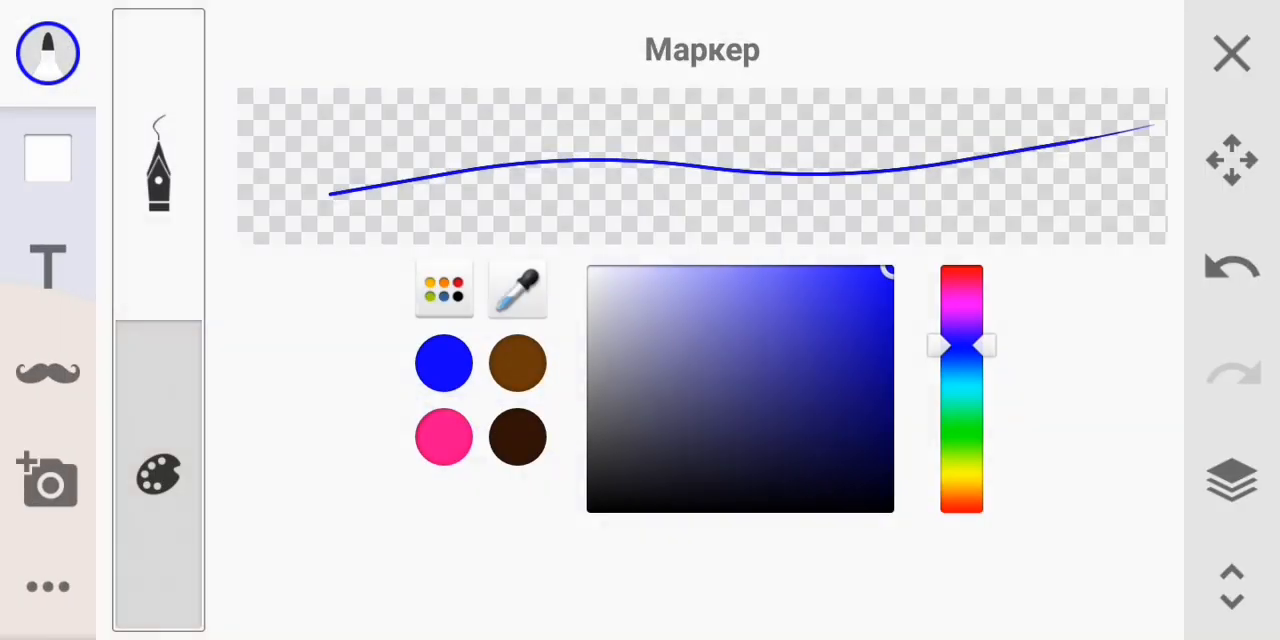
# Step: Paint the crescent moon pale lavender on the blue sky
pyautogui.click(672, 280)
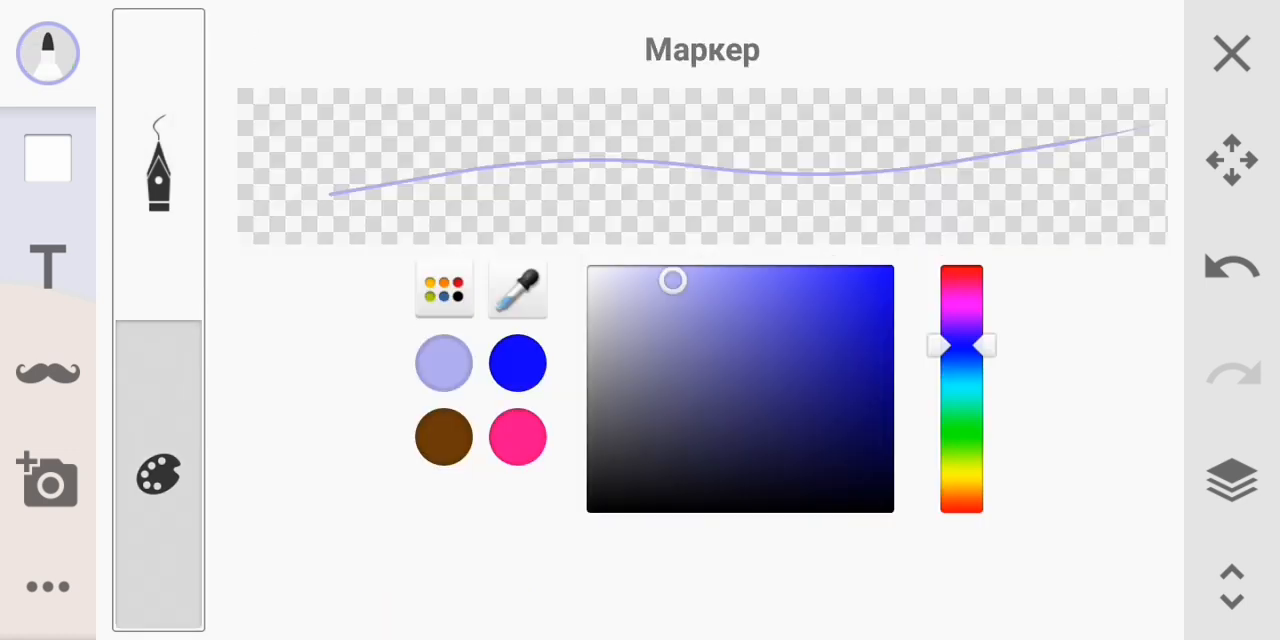
pyautogui.click(1231, 52)
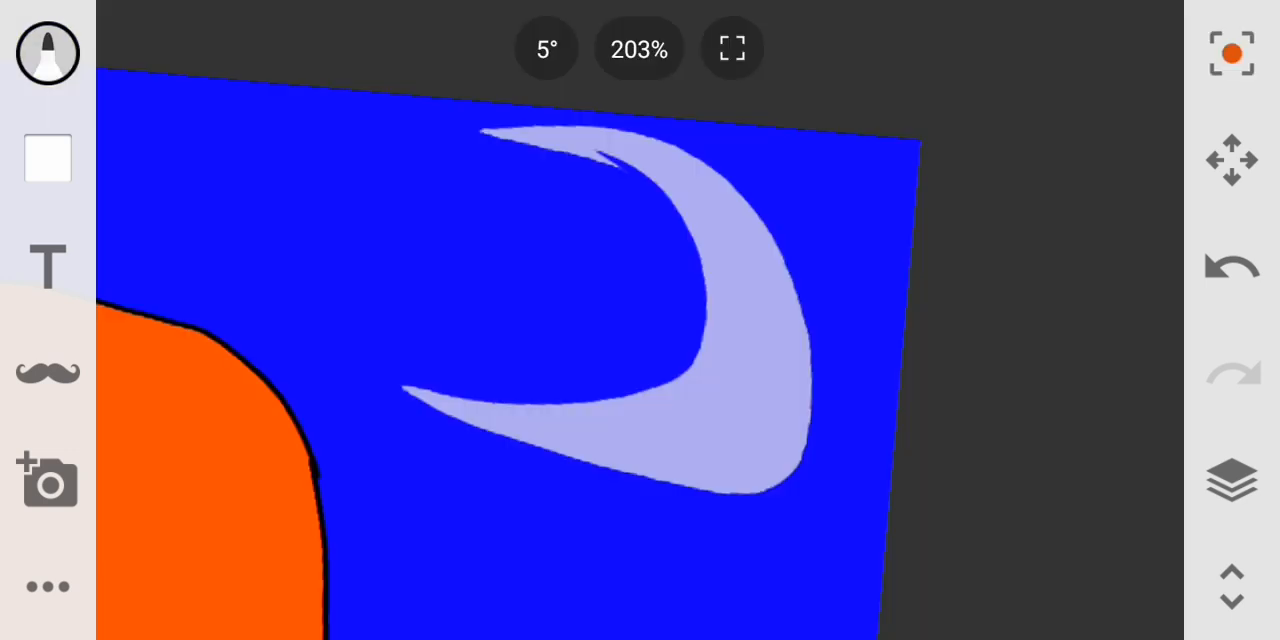